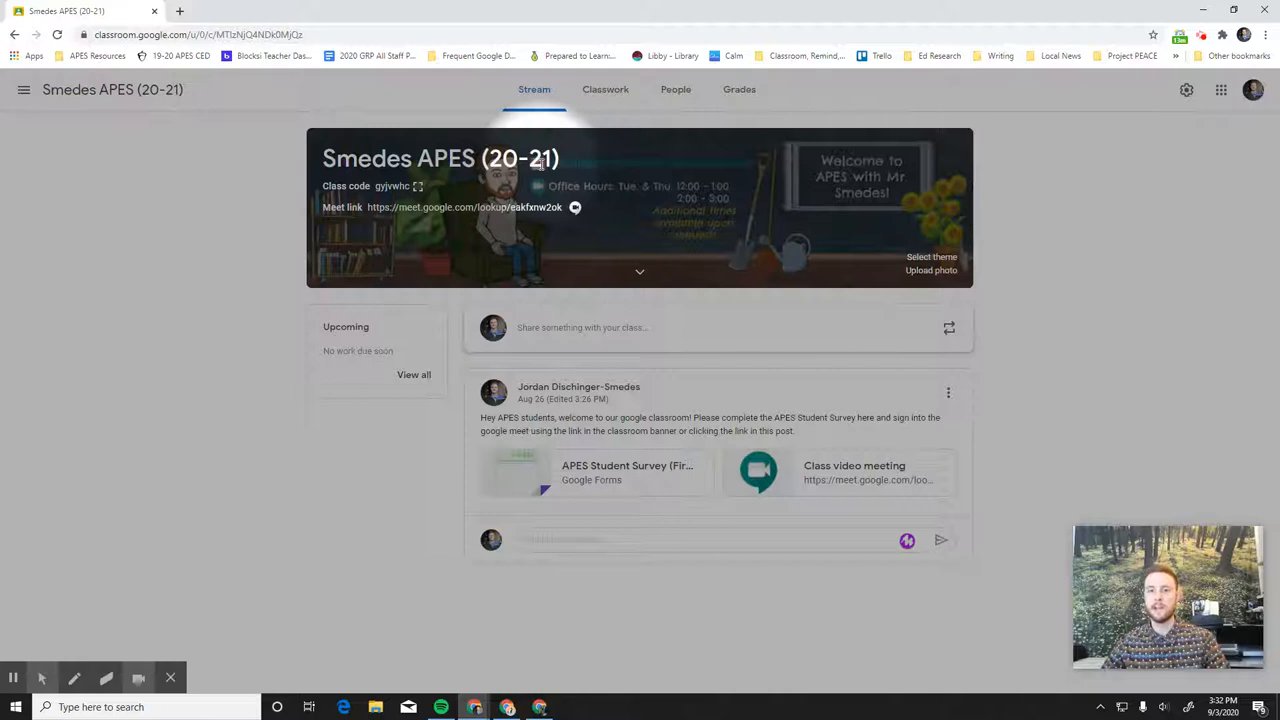
{"action": "mouse_move", "coordinate": [464, 206]}
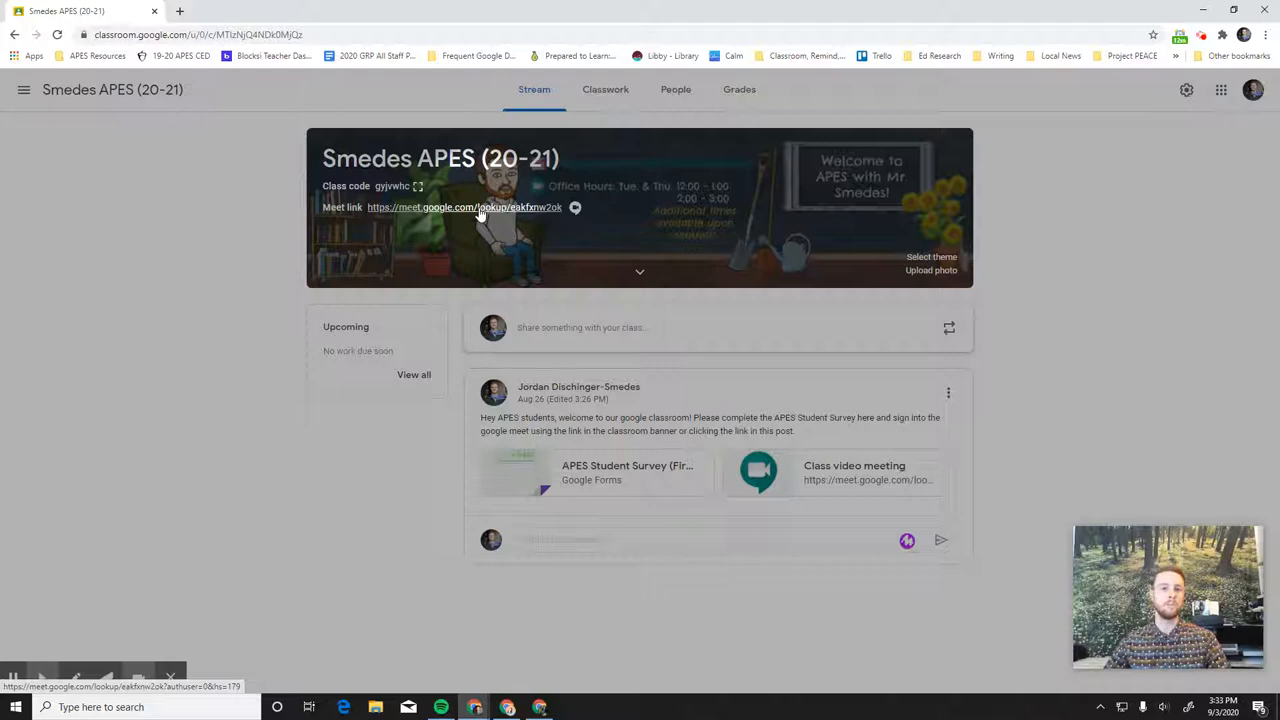
{"action": "mouse_move", "coordinate": [632, 196]}
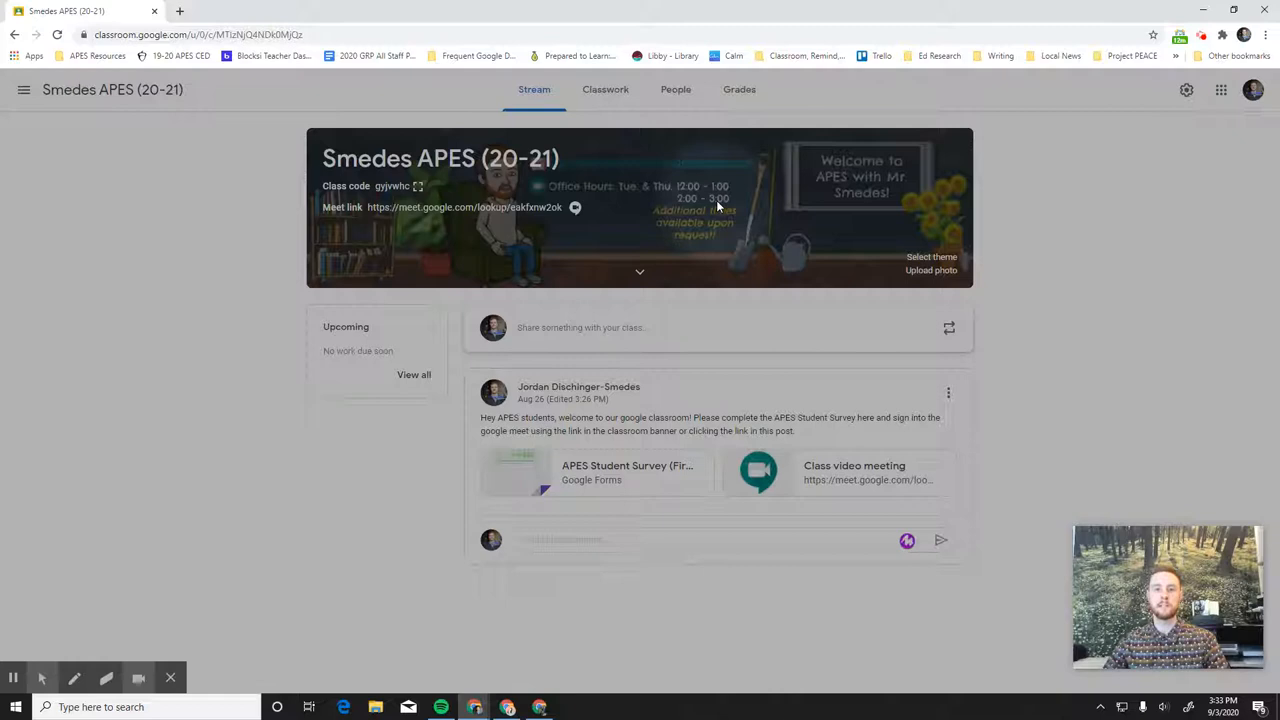
{"action": "mouse_move", "coordinate": [464, 206]}
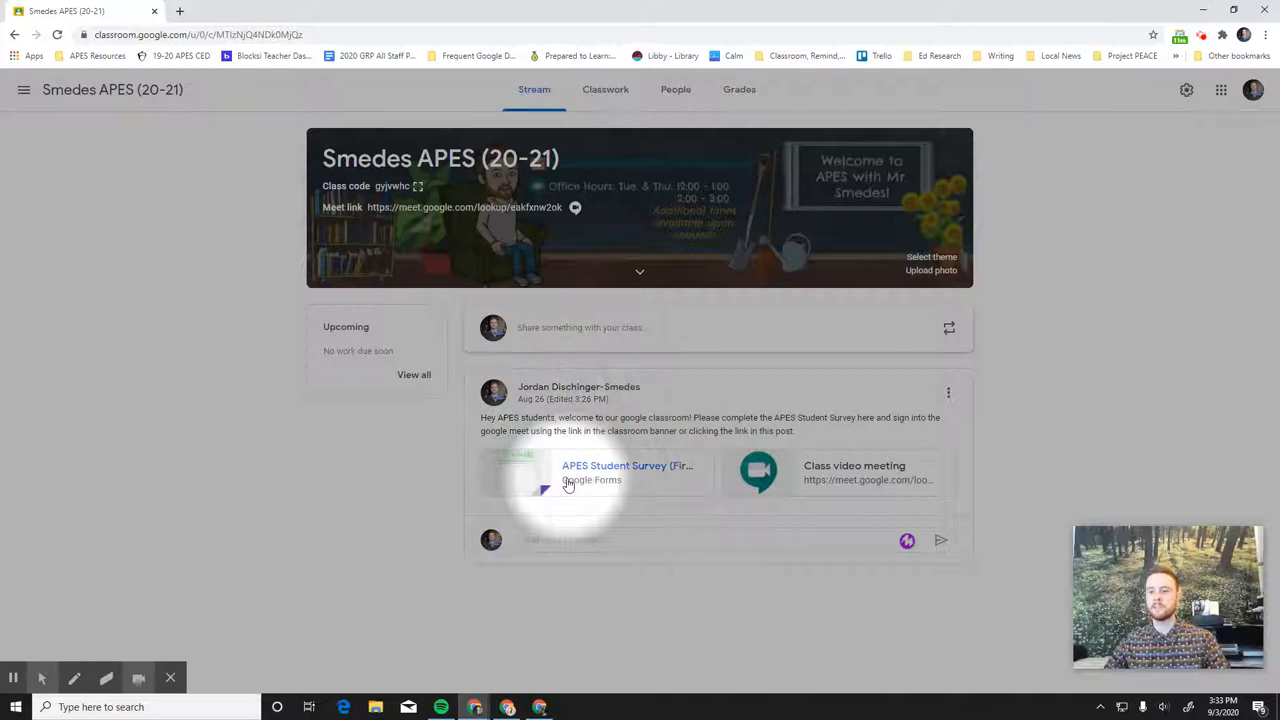
{"action": "mouse_move", "coordinate": [856, 472]}
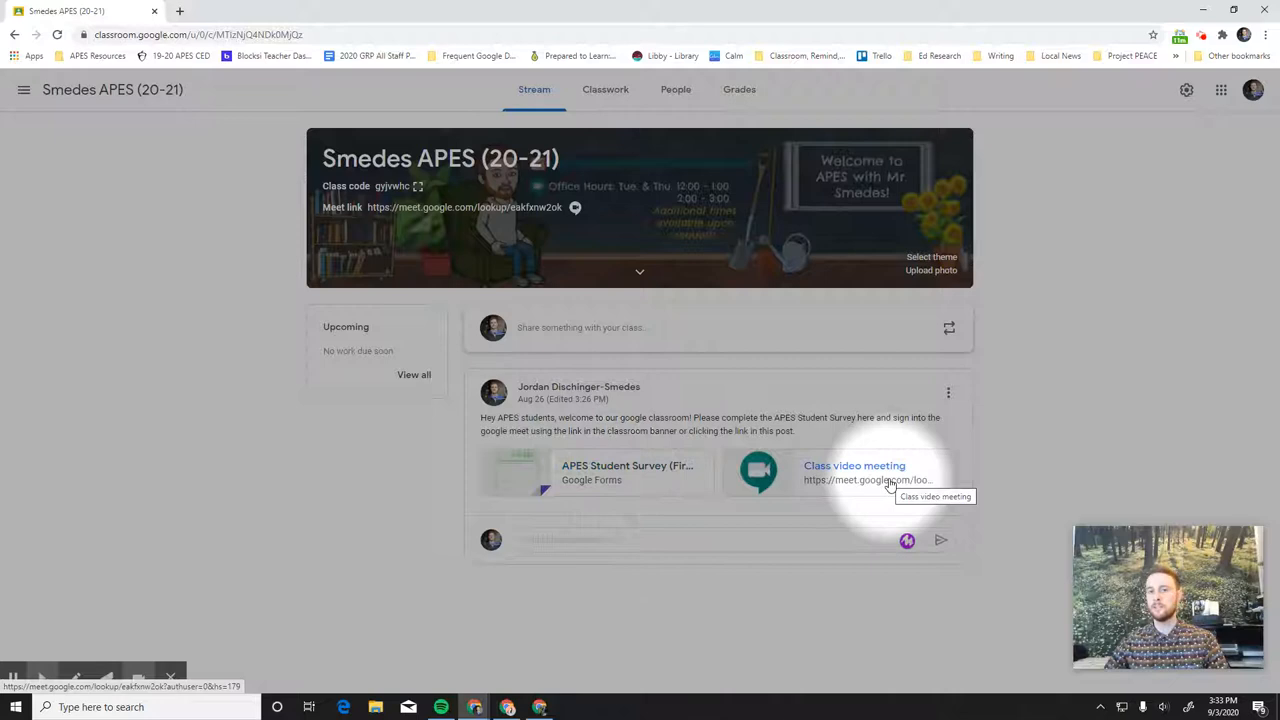
{"action": "mouse_move", "coordinate": [818, 480]}
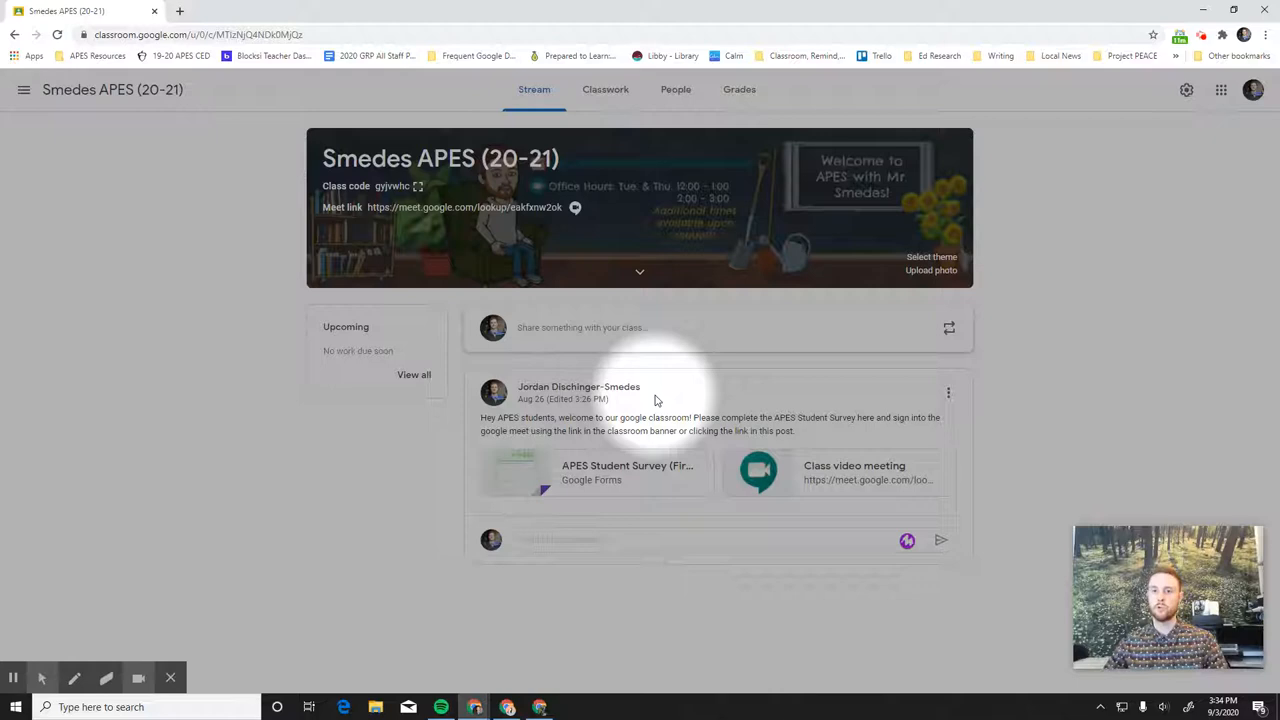
Step: Show the Classwork page with the 'Contacting Mr. Smedes' material expanded under Class Resources
{"action": "left_click", "coordinate": [600, 88]}
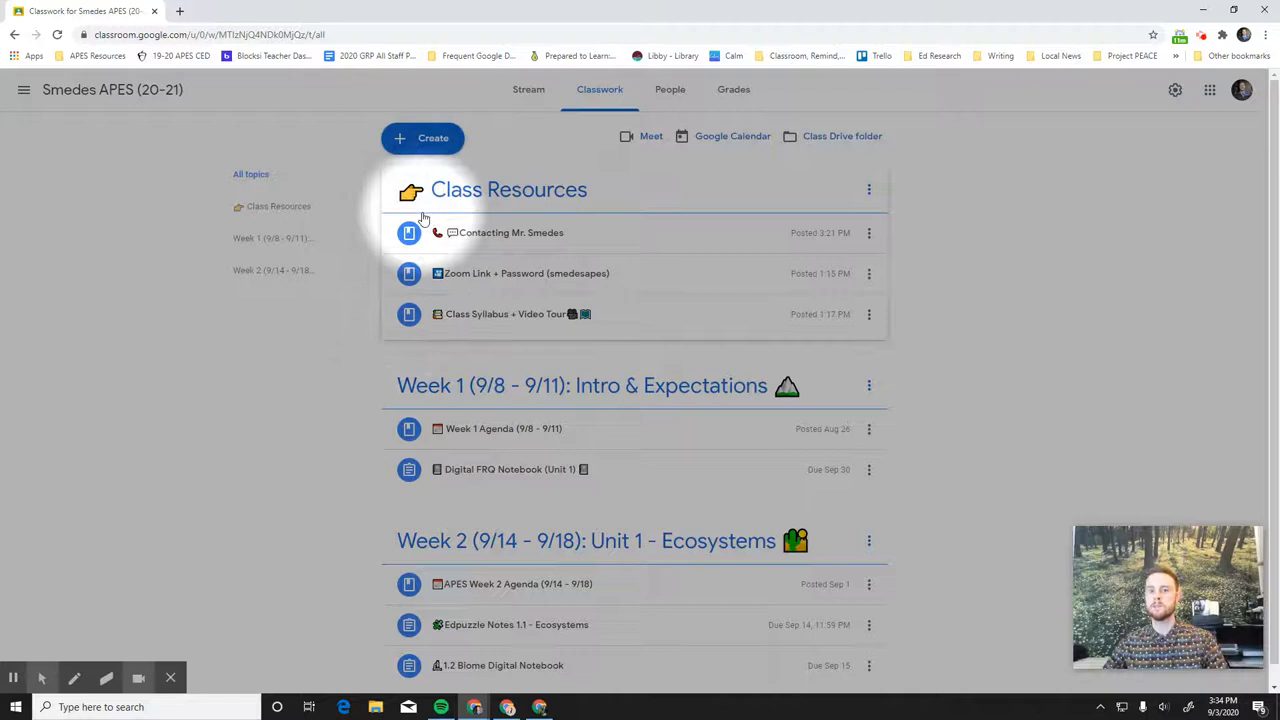
{"action": "left_click", "coordinate": [510, 232]}
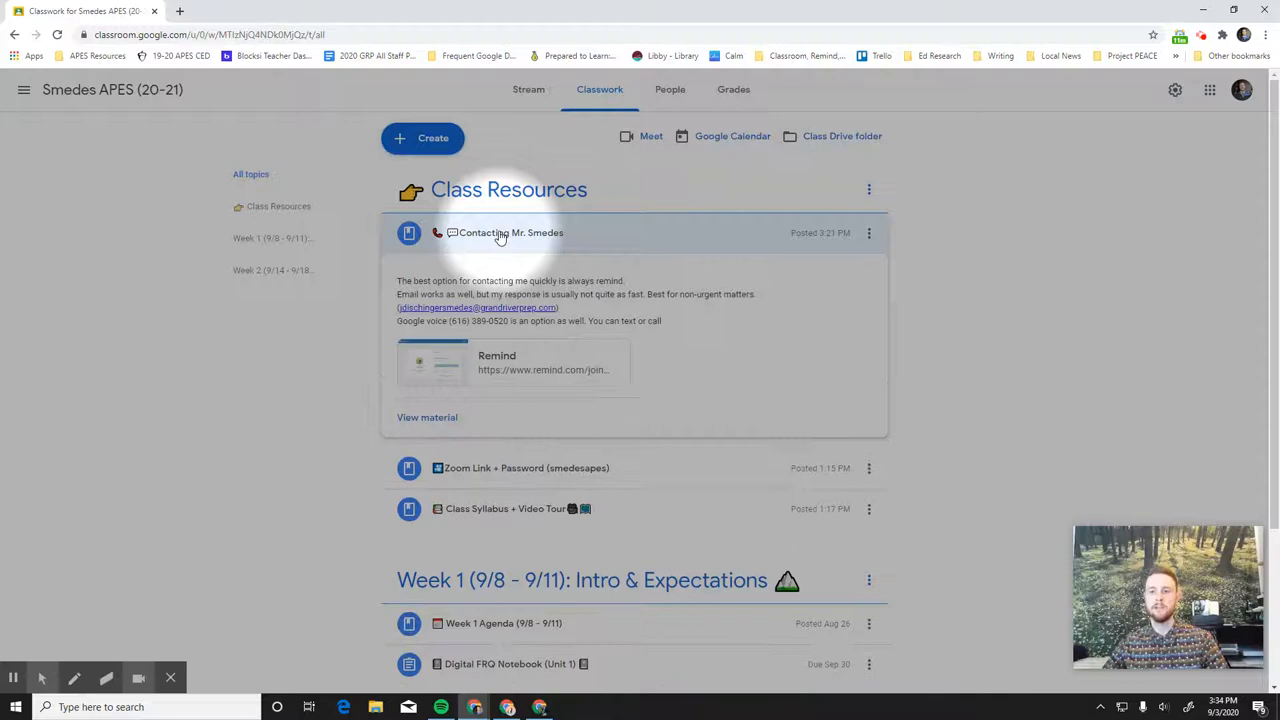
{"action": "mouse_move", "coordinate": [496, 360]}
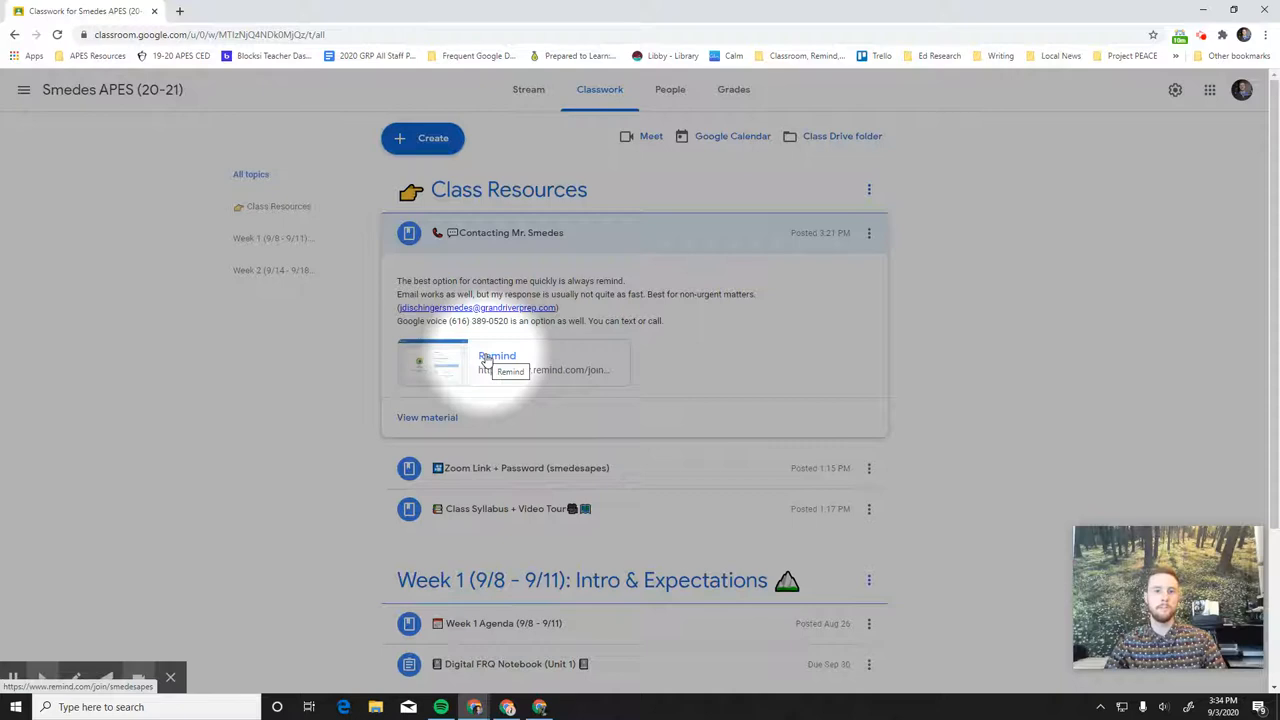
{"action": "mouse_move", "coordinate": [488, 312]}
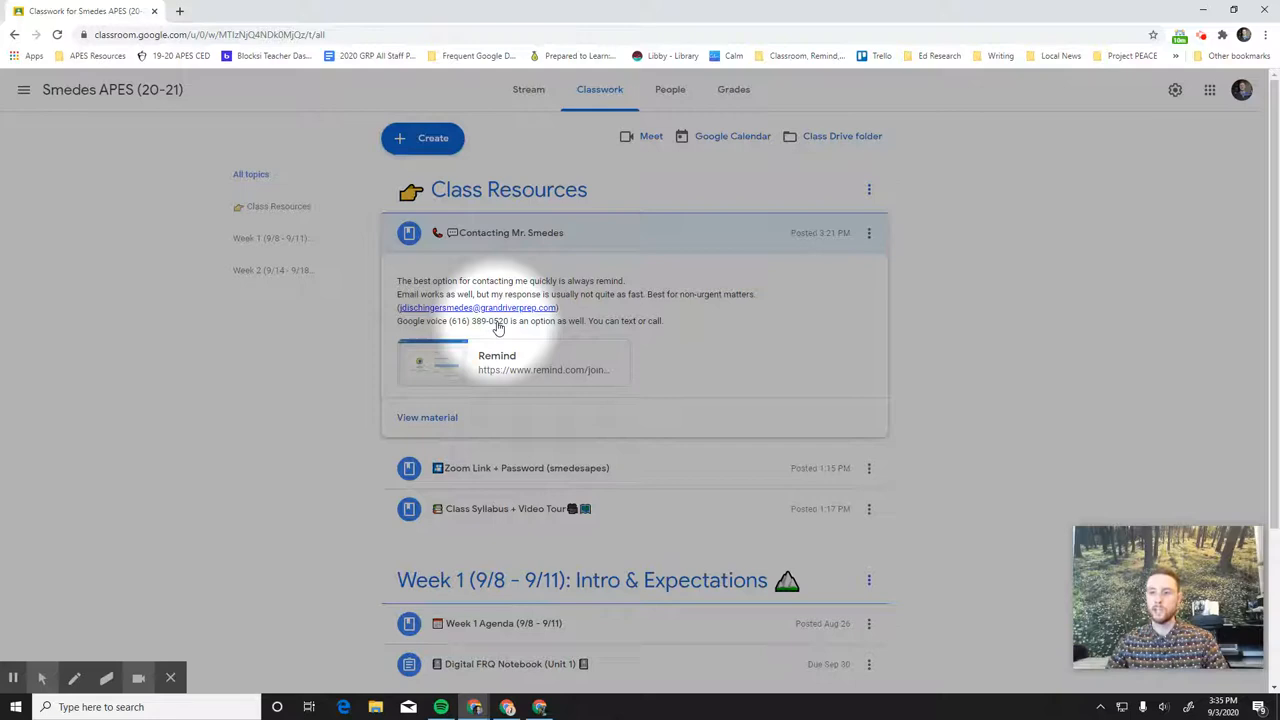
{"action": "mouse_move", "coordinate": [590, 232]}
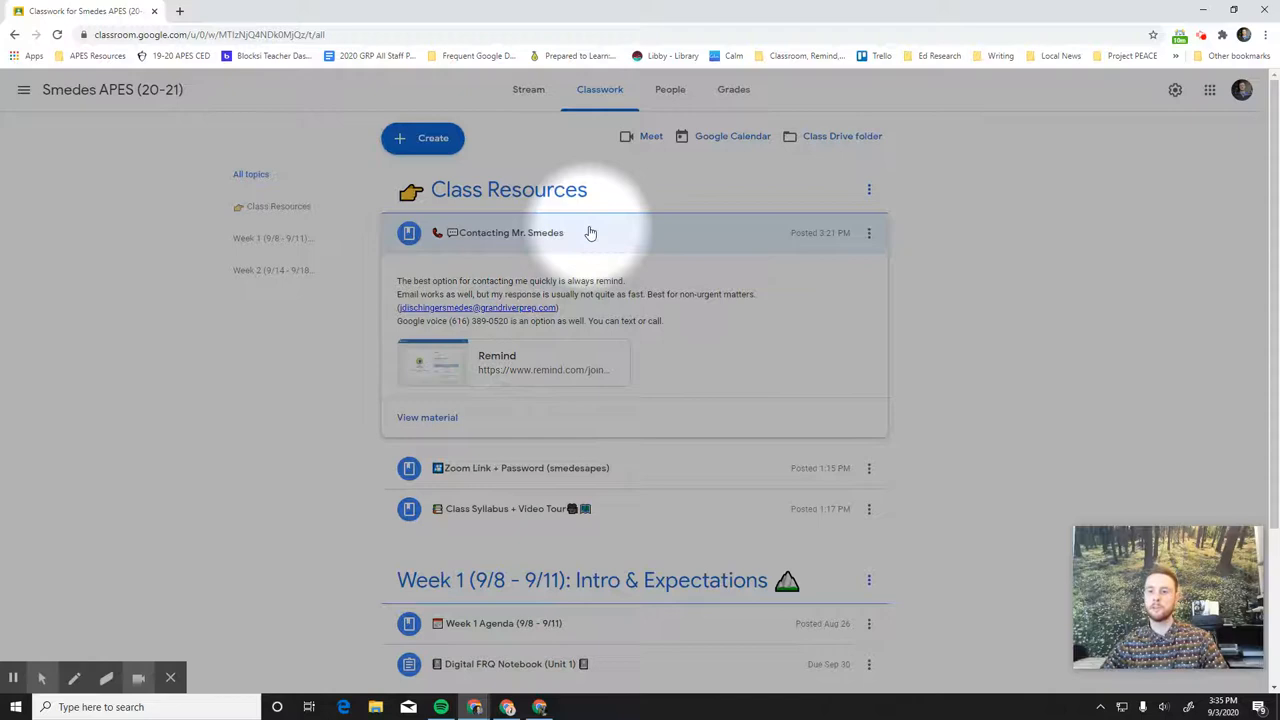
Step: Expand the 'Zoom Link + Password' material to review join instructions, password and meeting link
{"action": "left_click", "coordinate": [528, 468]}
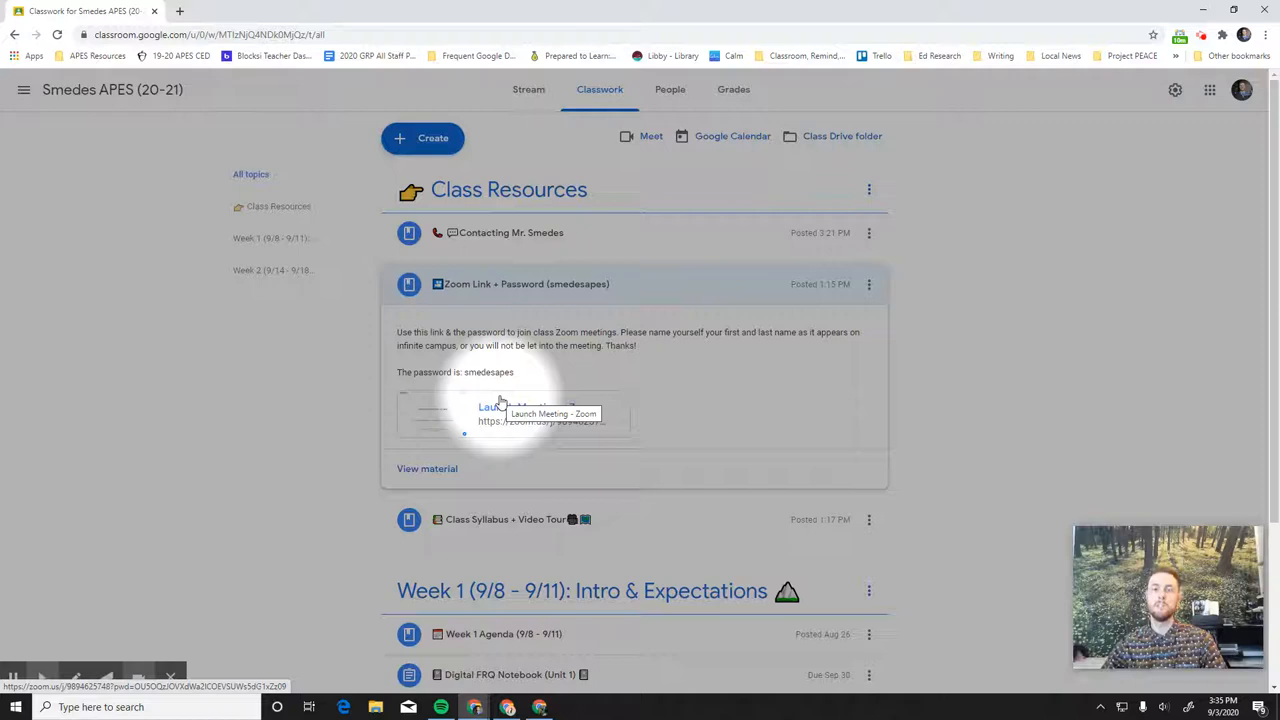
{"action": "mouse_move", "coordinate": [490, 294]}
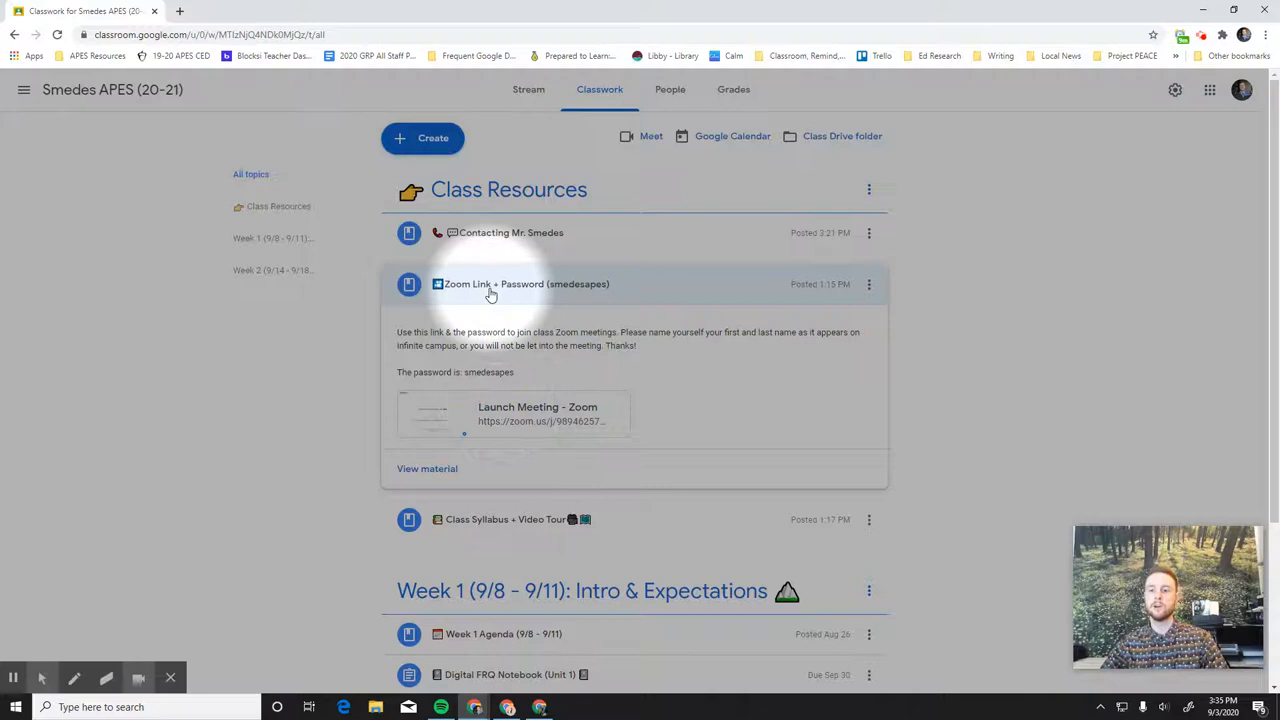
{"action": "mouse_move", "coordinate": [562, 296]}
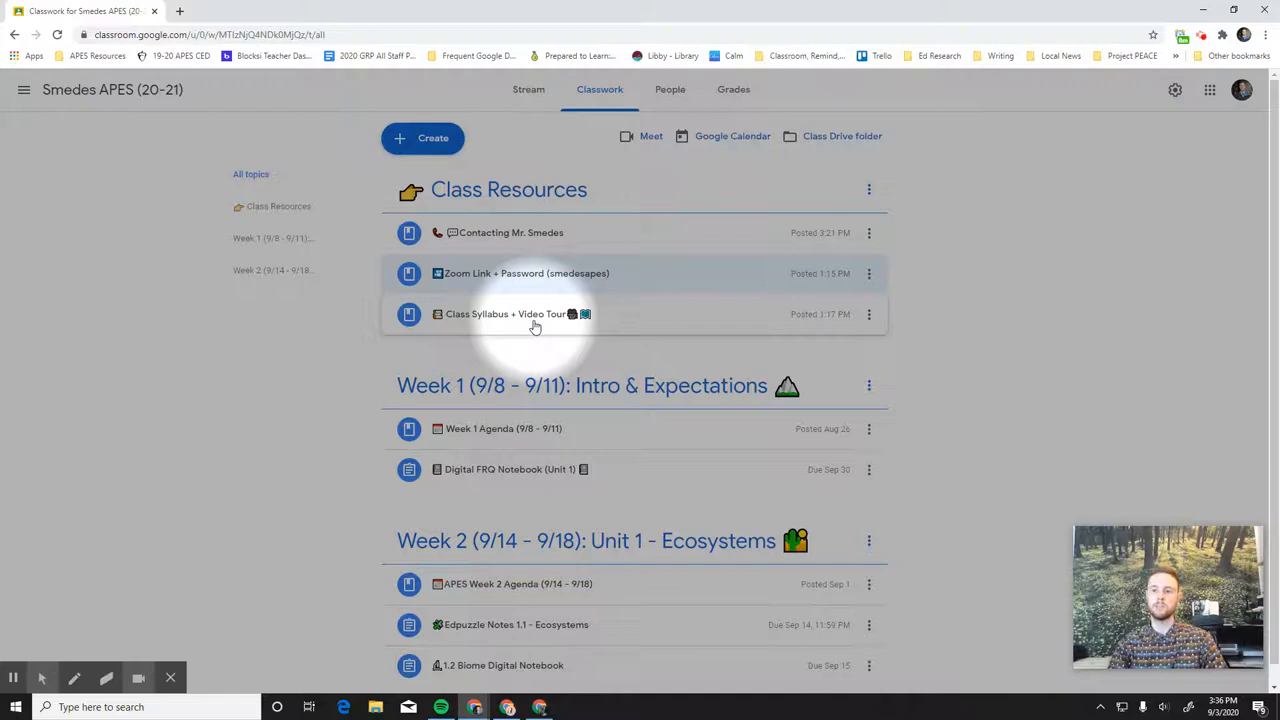
{"action": "scroll", "scroll_direction": "down", "scroll_amount": 3}
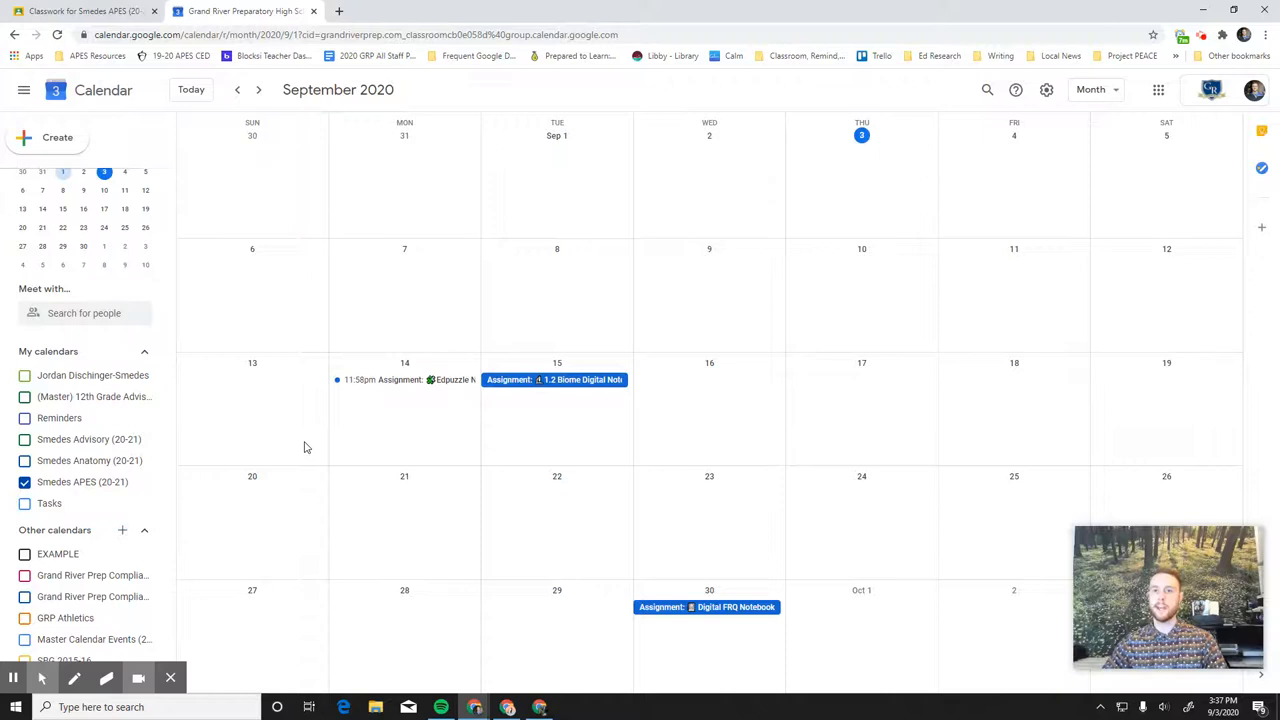
{"action": "mouse_move", "coordinate": [964, 296]}
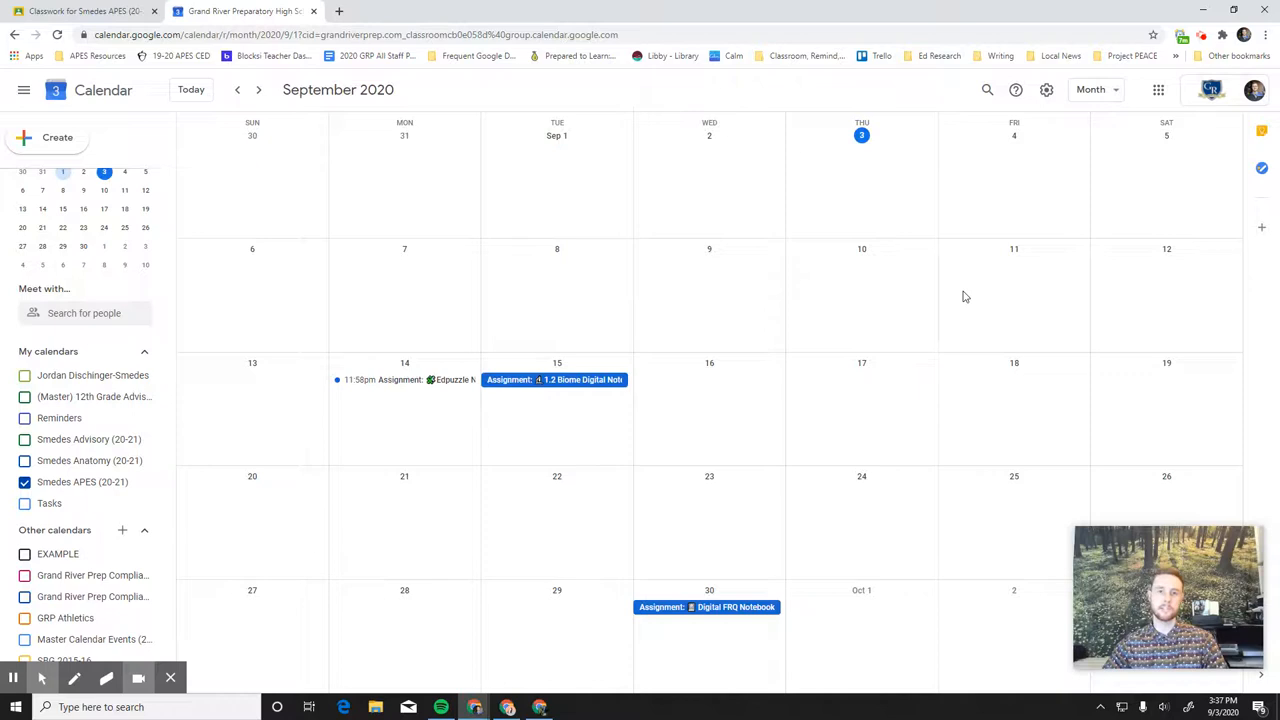
Step: View the Edpuzzle Notes 1.1 and 1.2 Biome Digital Notebook event details, then return to Classwork
{"action": "left_click", "coordinate": [384, 380]}
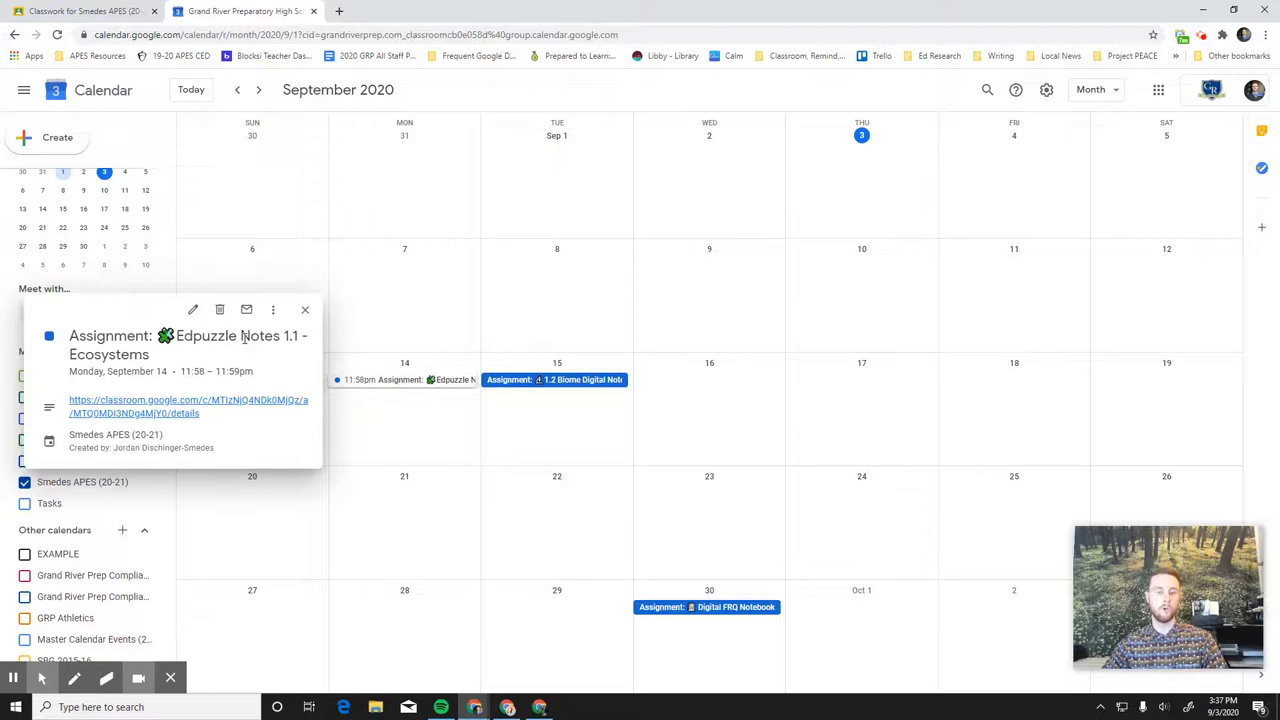
{"action": "left_click", "coordinate": [554, 380]}
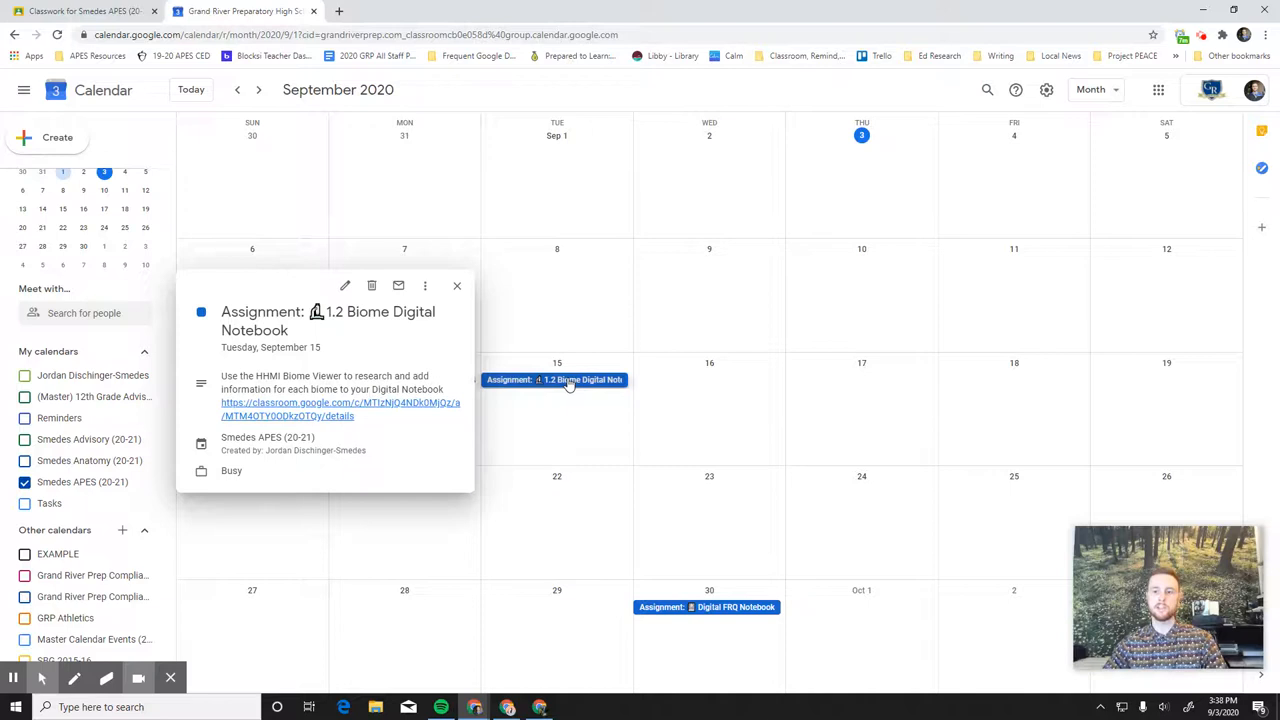
{"action": "left_click", "coordinate": [340, 408]}
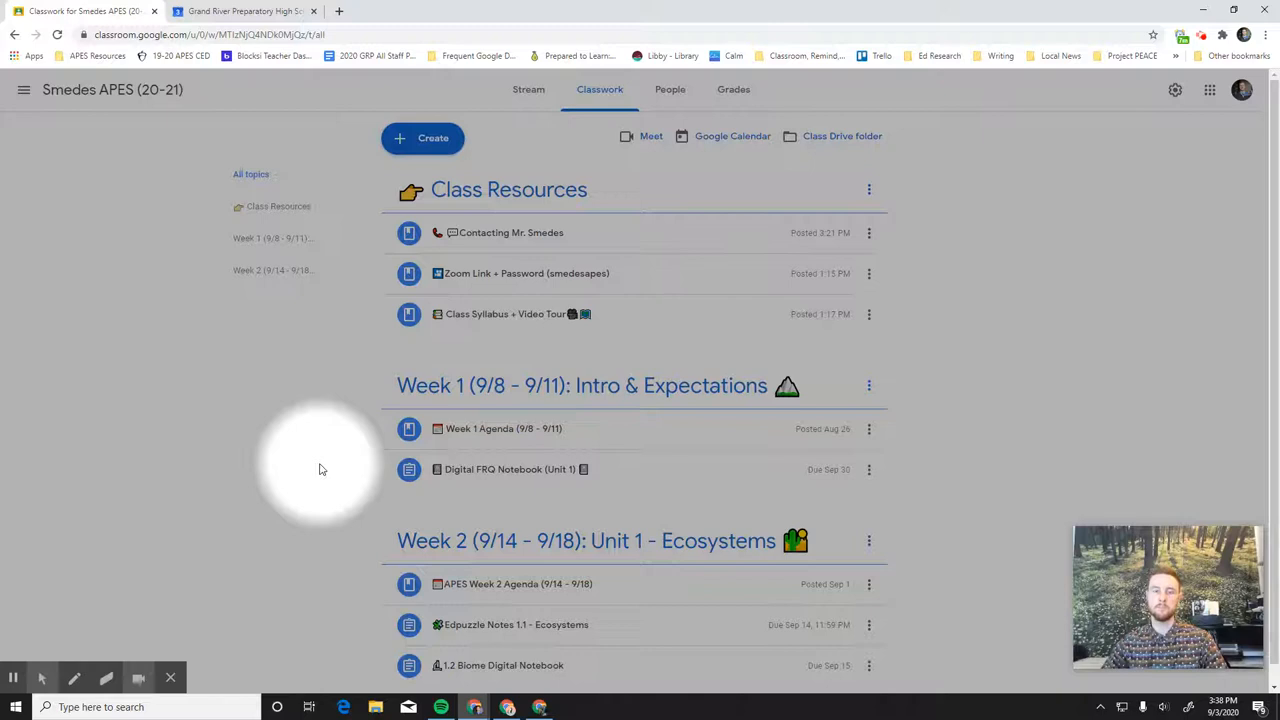
Step: Bring up the Week 1 Agenda (9/8 - 9/11) slideshow showing the 'Welcome to APES' slide
{"action": "left_click", "coordinate": [504, 428]}
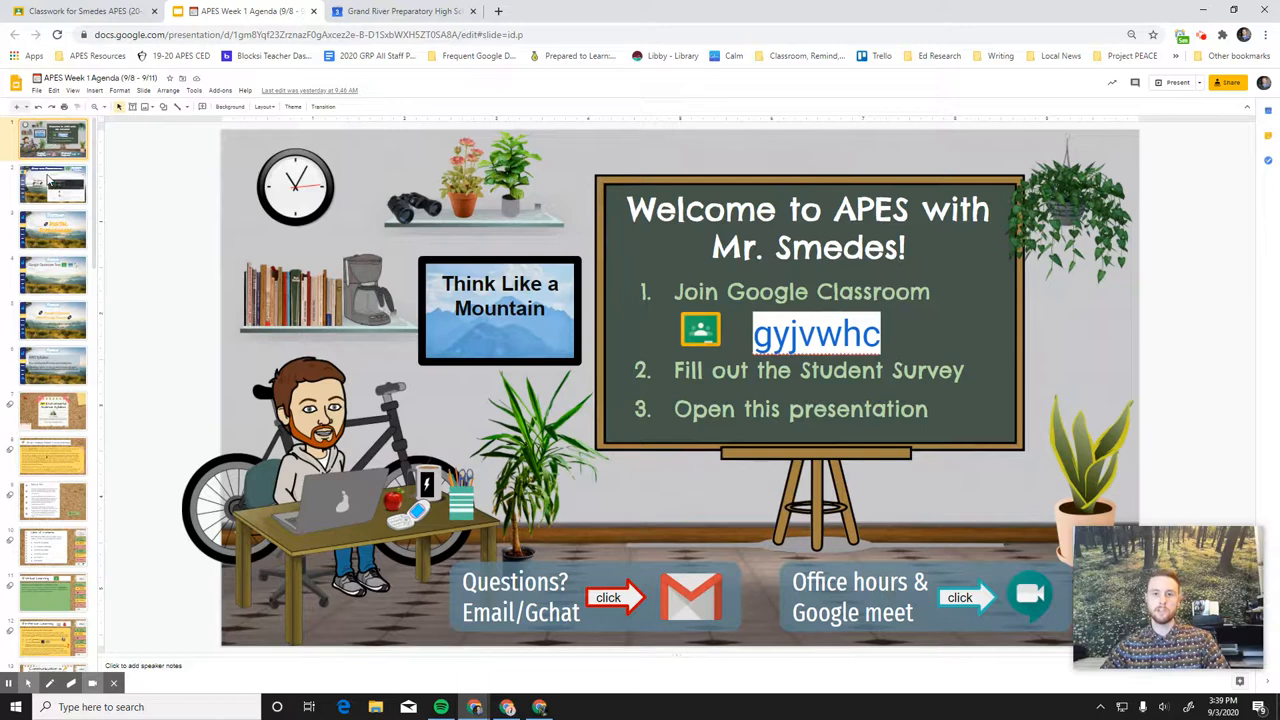
Step: Navigate the filmstrip to the Tuesday 'Digital Icebreakers' slide with its link prompt
{"action": "left_click", "coordinate": [52, 184]}
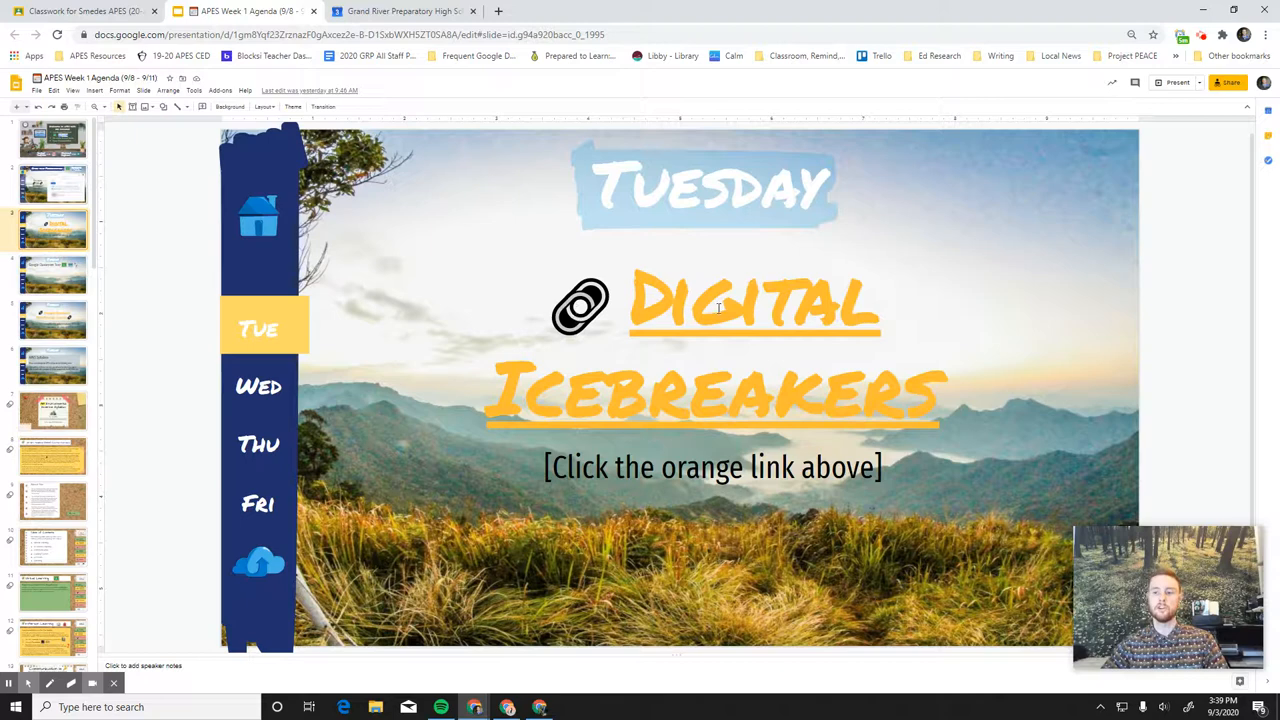
{"action": "left_click", "coordinate": [52, 410]}
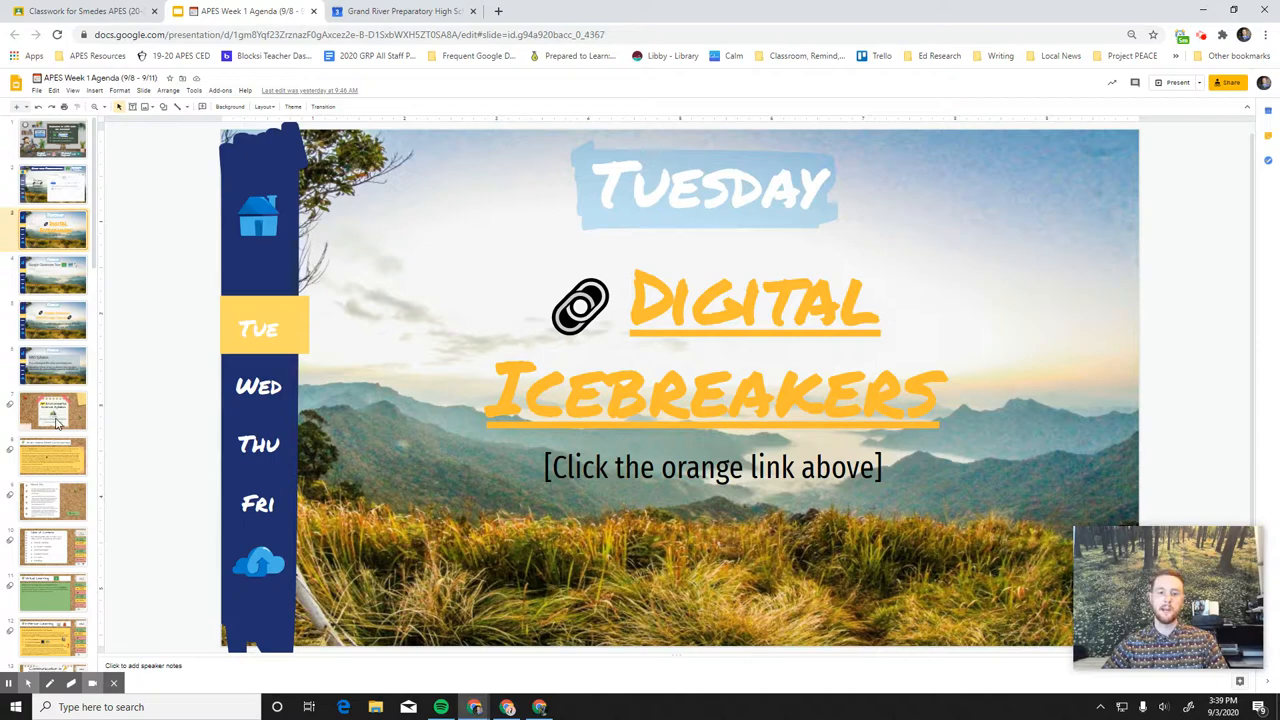